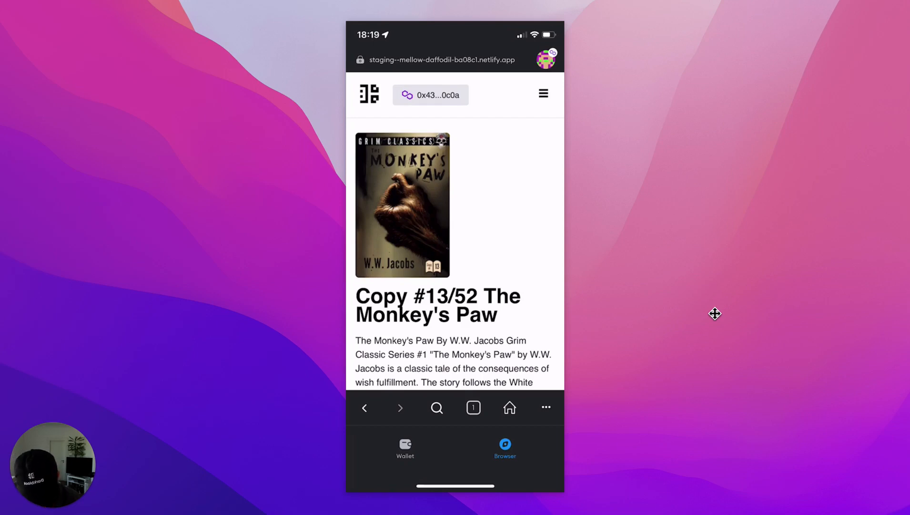
- Authenticate ownership of The Monkey's Paw NFT by signing the wallet message, unlocking its three items
scroll(down, 3)
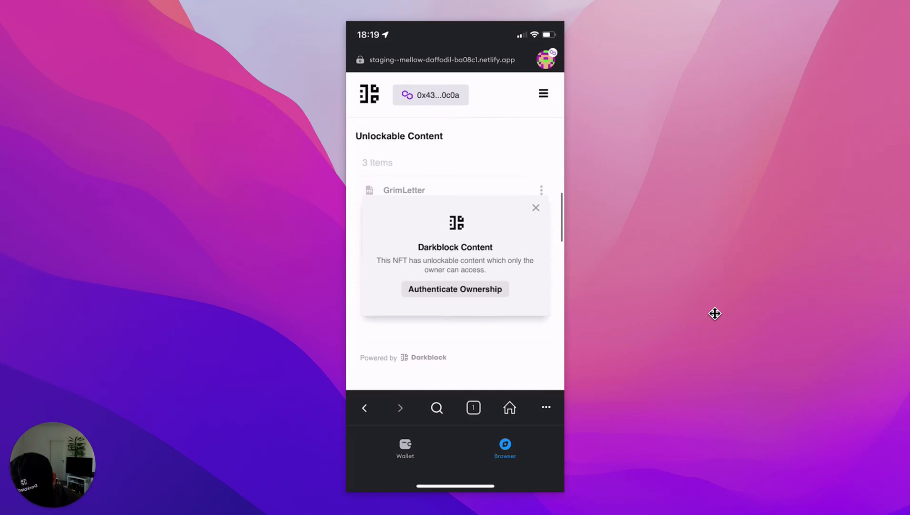
click(454, 288)
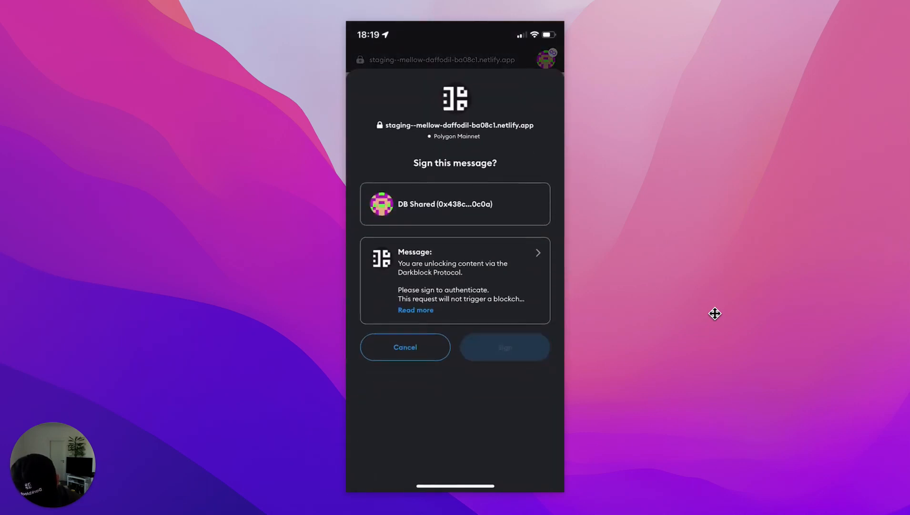
click(505, 347)
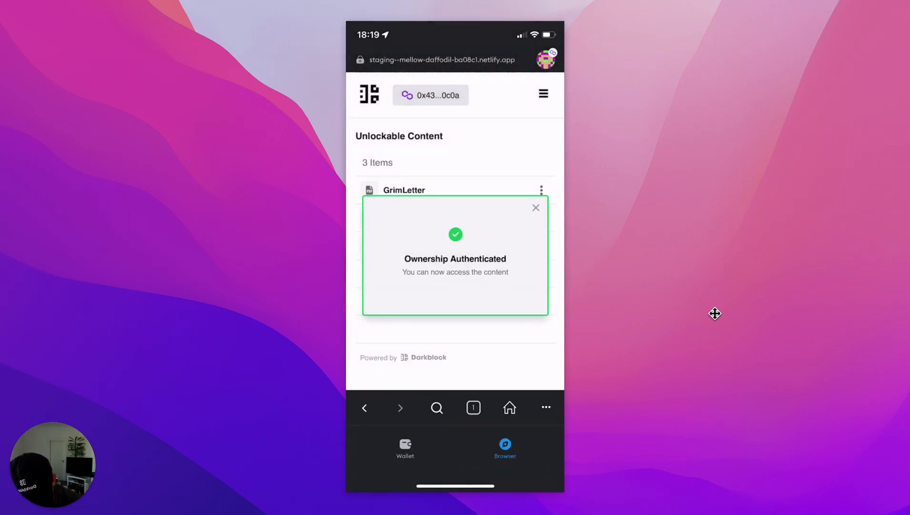
click(535, 207)
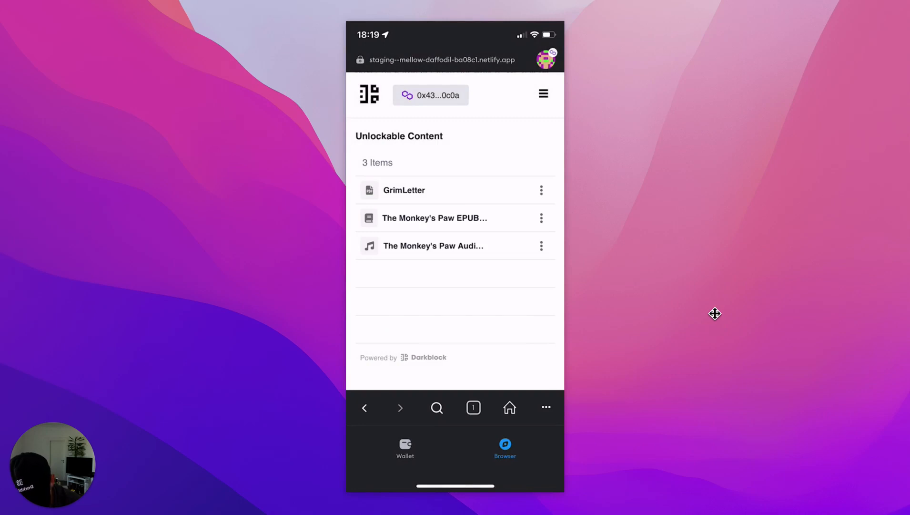
- Start sharing the unlocked EPUB to the Kindle app via Send to Kindle's Share Now option
click(541, 217)
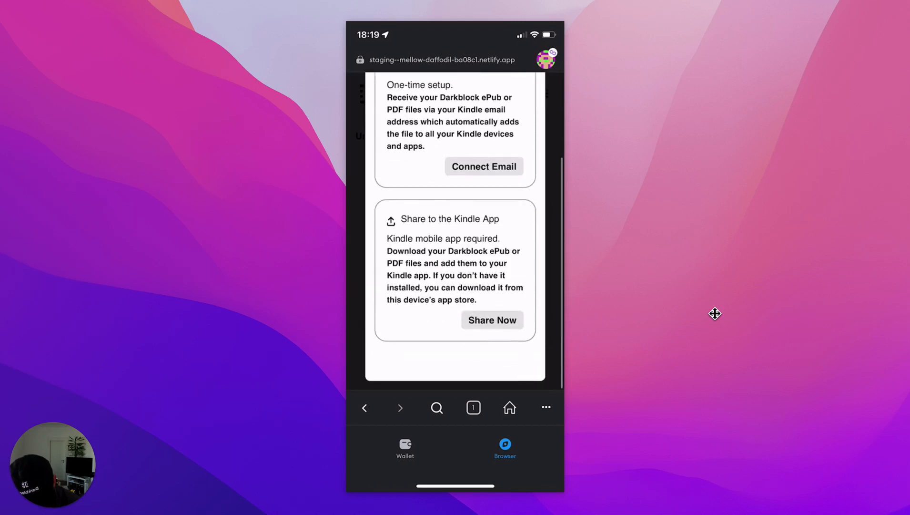
click(493, 321)
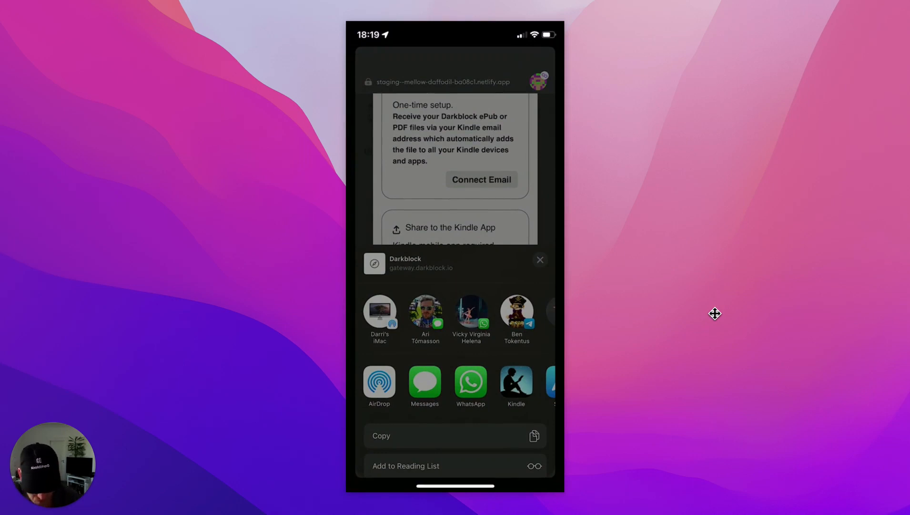
- Hand proxy.epub to Kindle and send it with Add to your library kept on
click(516, 379)
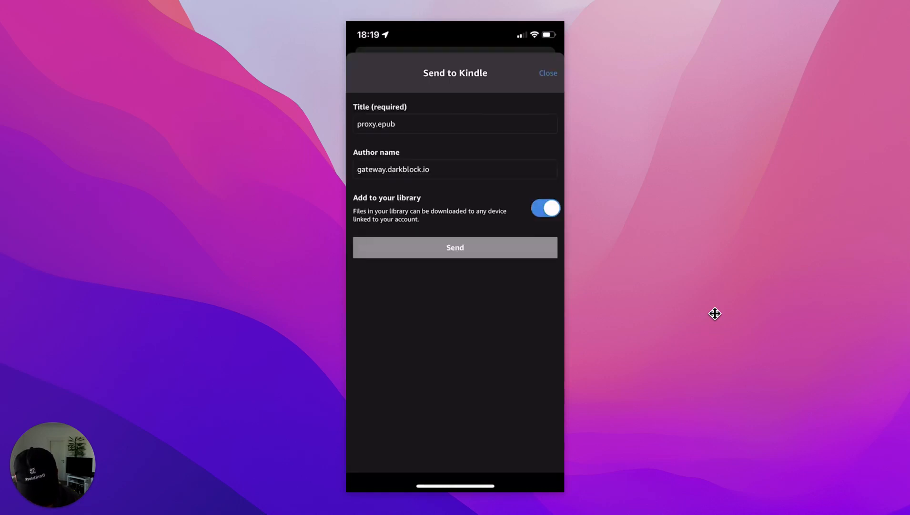
click(454, 247)
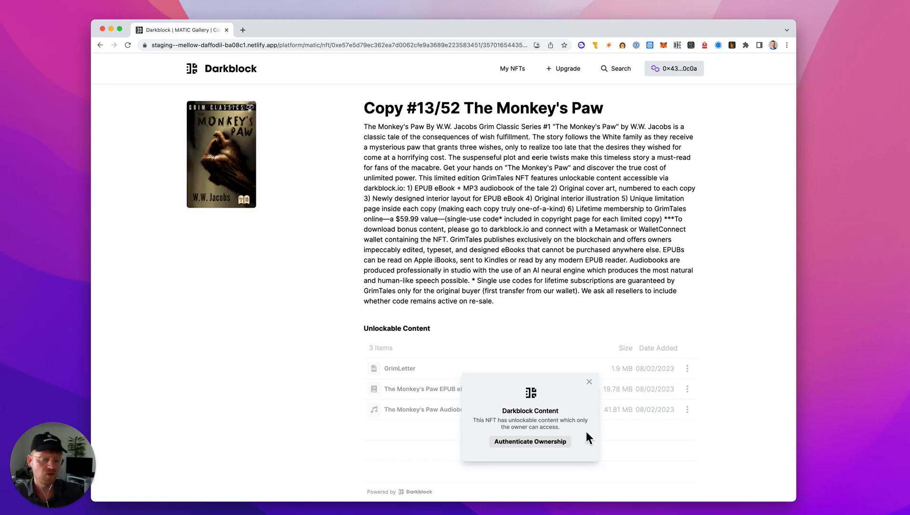
- On desktop, authenticate ownership and get the Send to Kindle QR code for the Kindle app
click(530, 441)
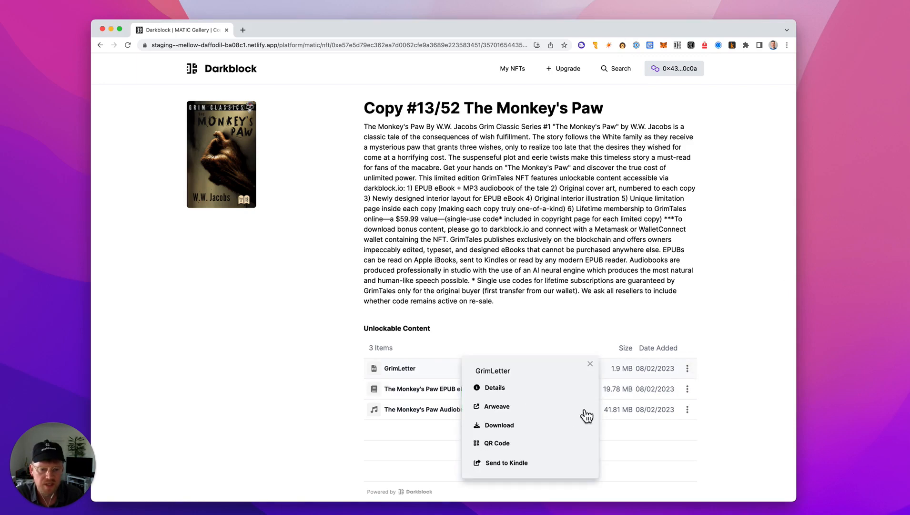
click(506, 463)
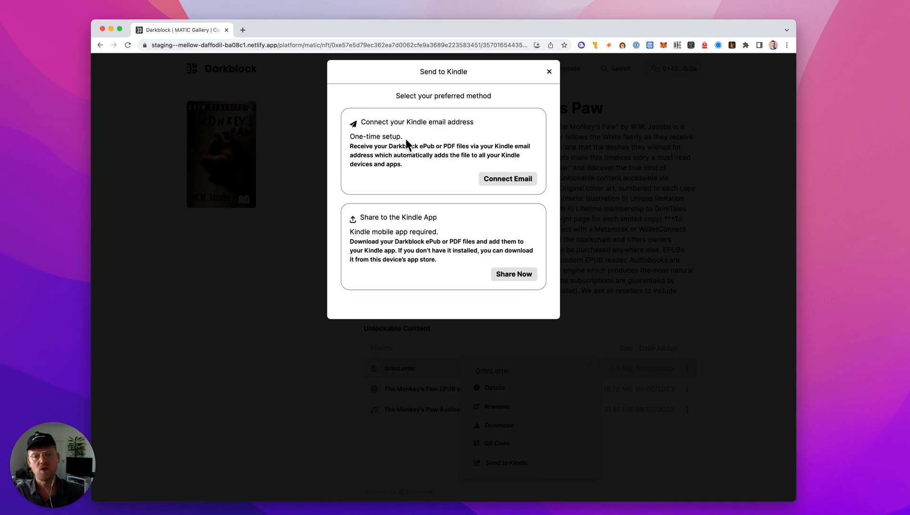
mouse_move(494, 194)
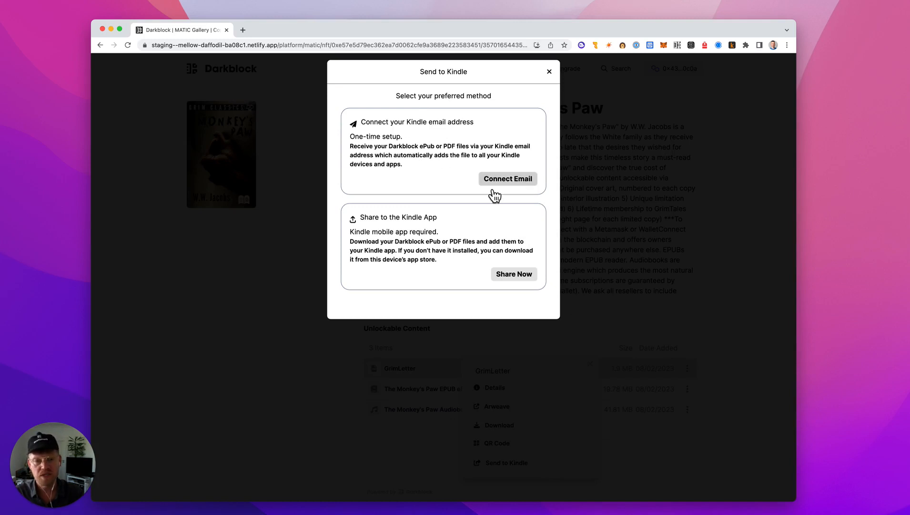
mouse_move(551, 193)
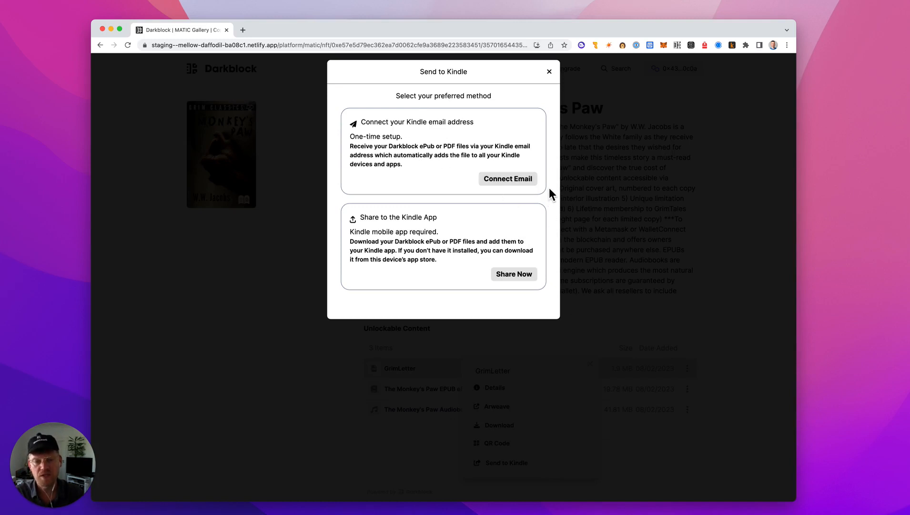
click(514, 274)
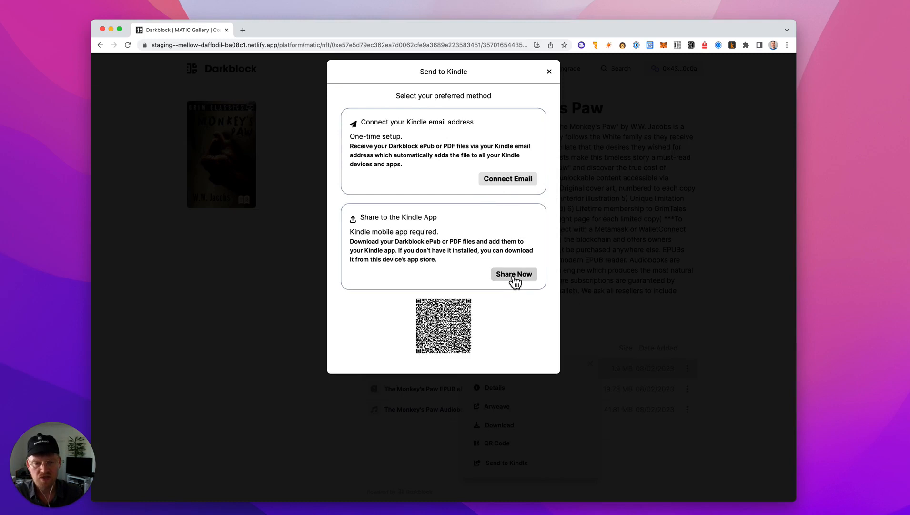
mouse_move(448, 324)
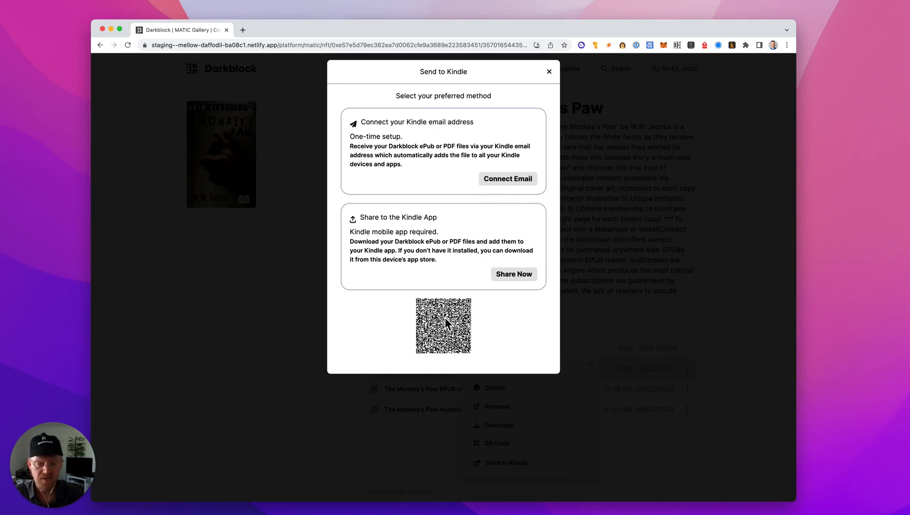